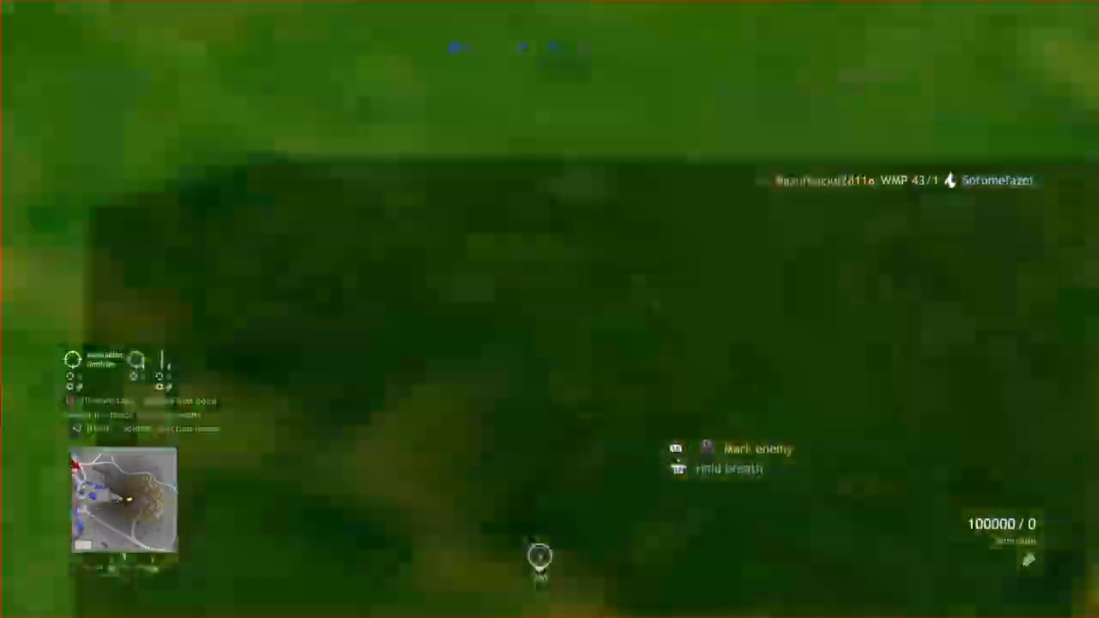
click(549, 309)
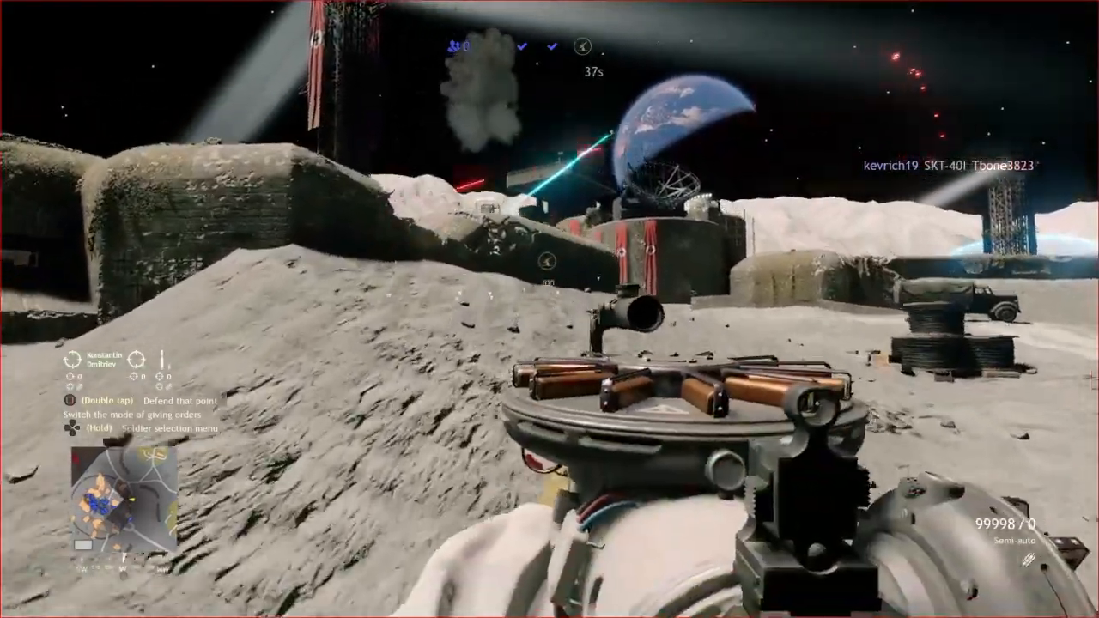
right_click(550, 309)
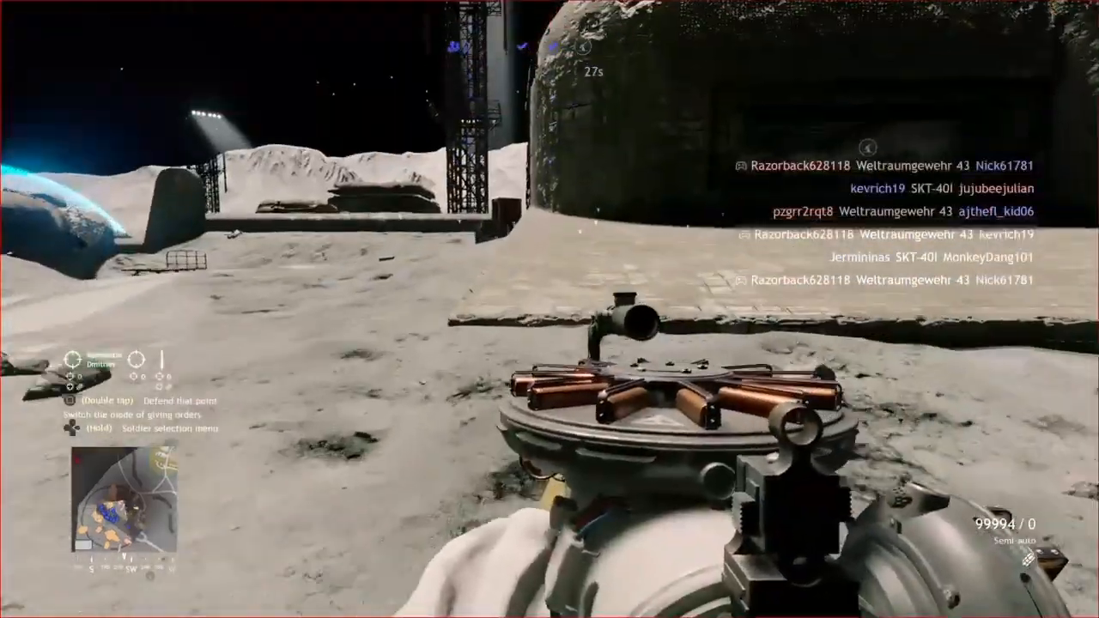
click(550, 309)
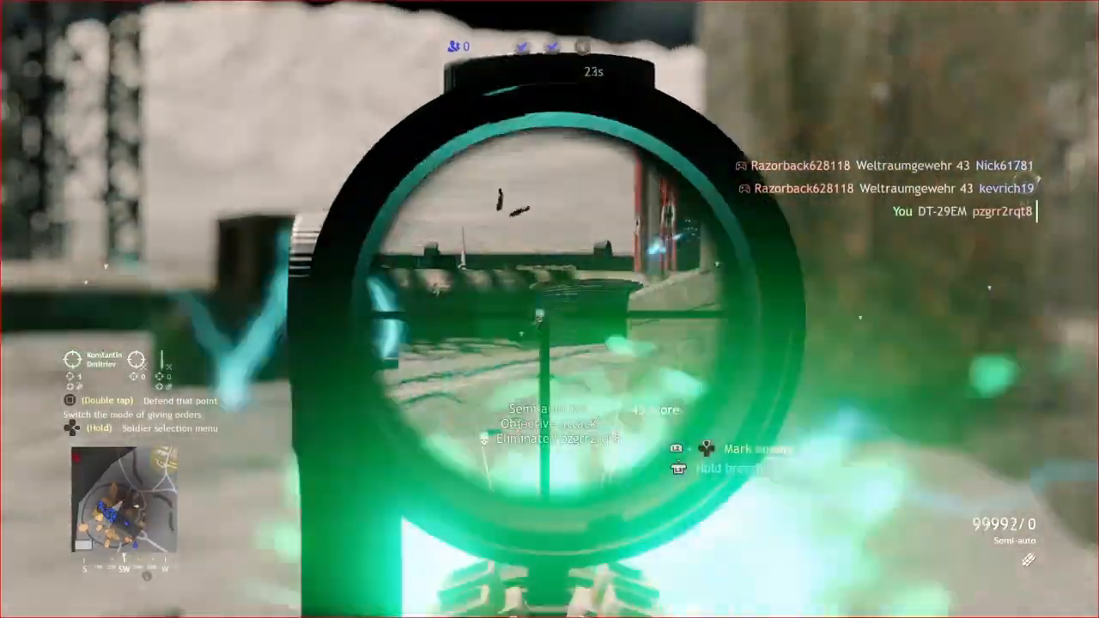
click(549, 309)
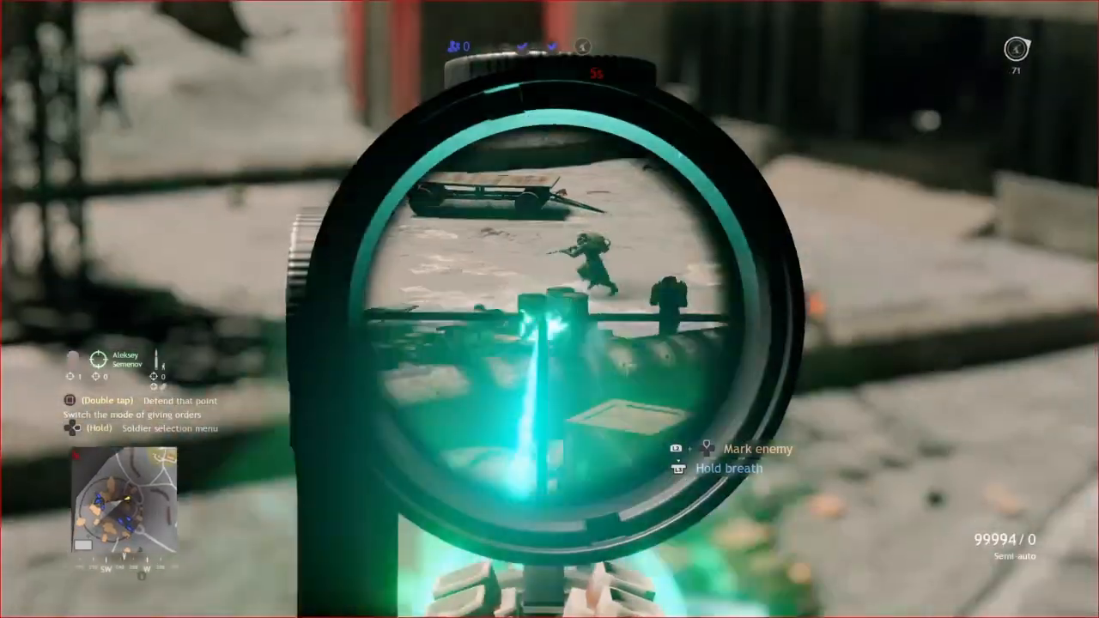
click(550, 309)
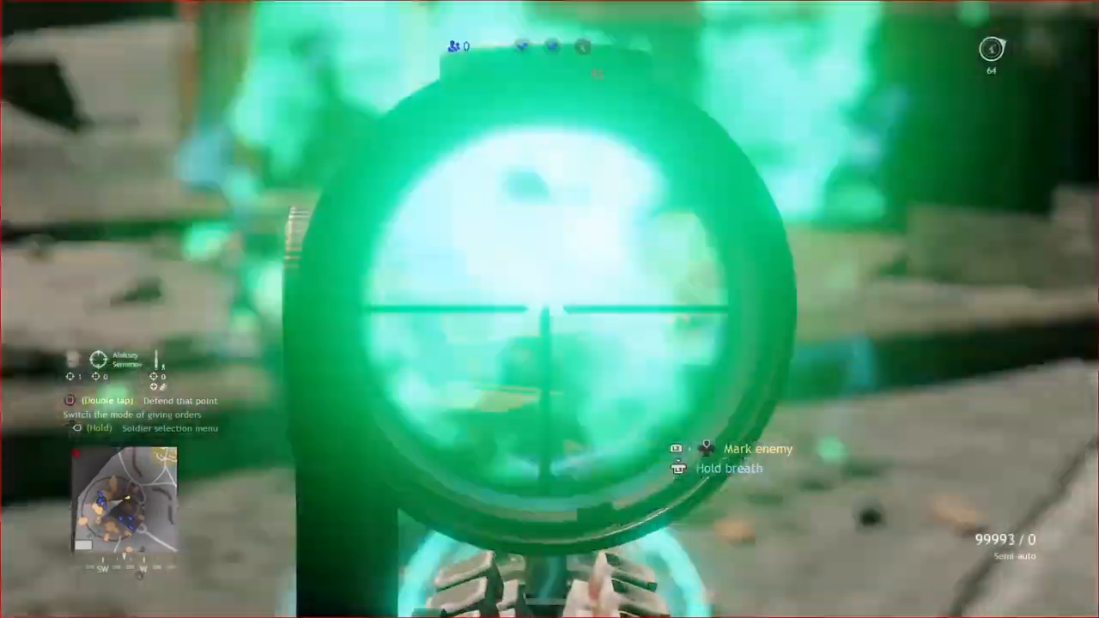
click(549, 309)
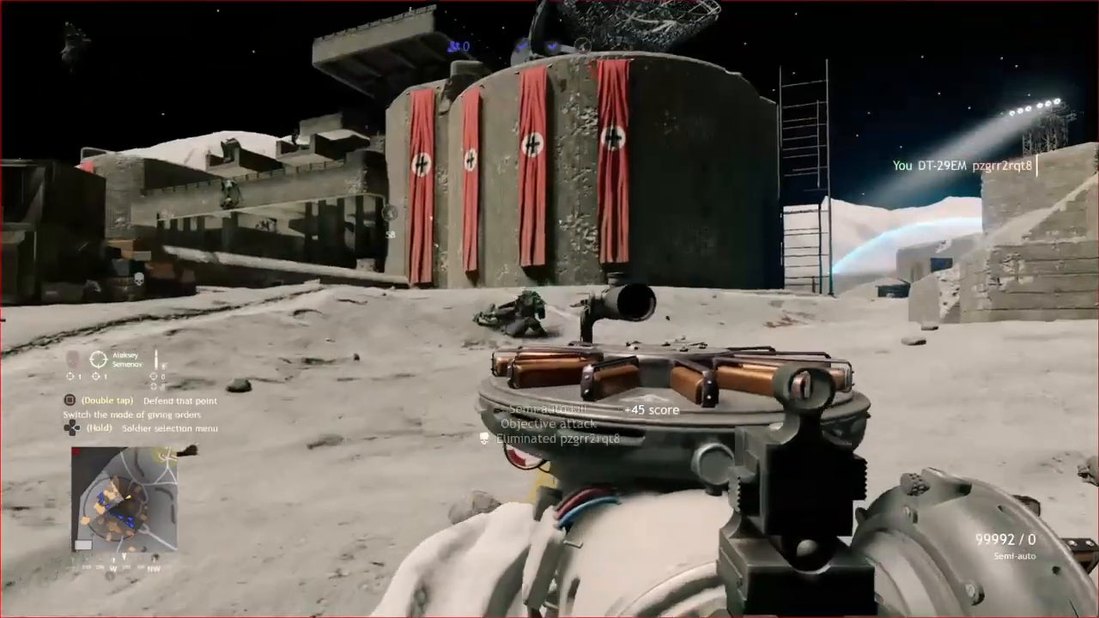